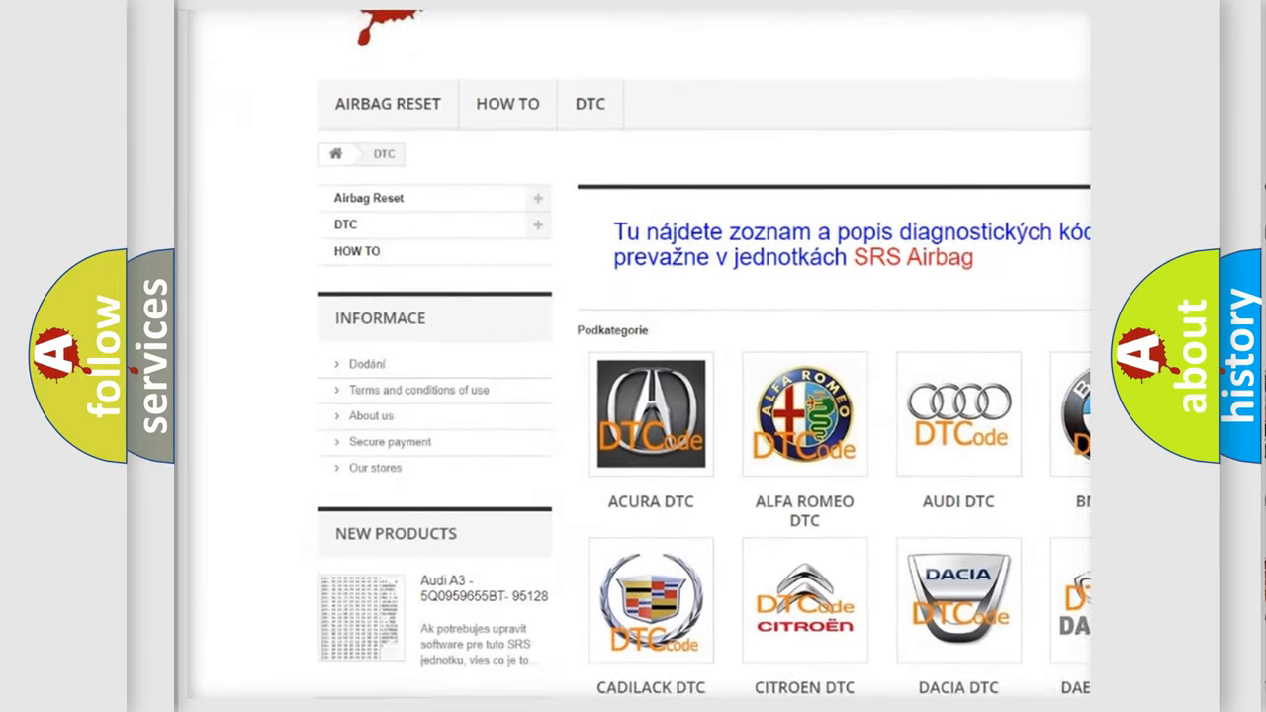
scroll(down, 3)
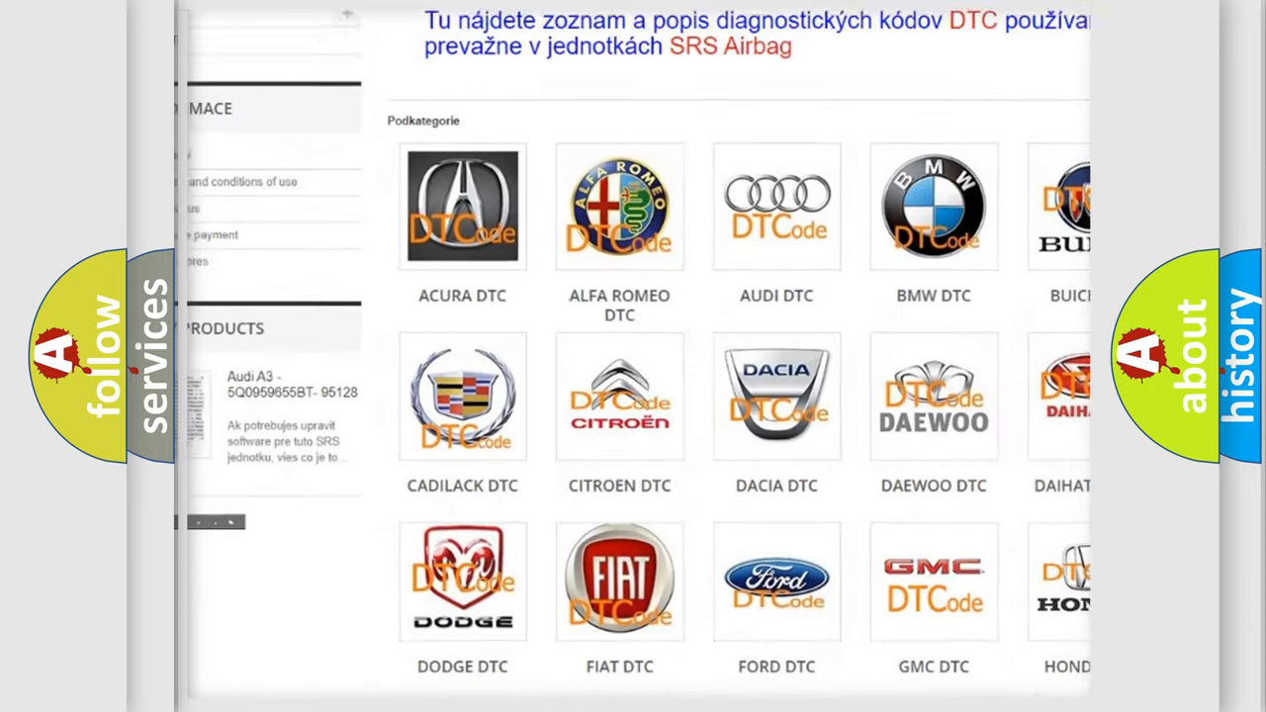
scroll(down, 3)
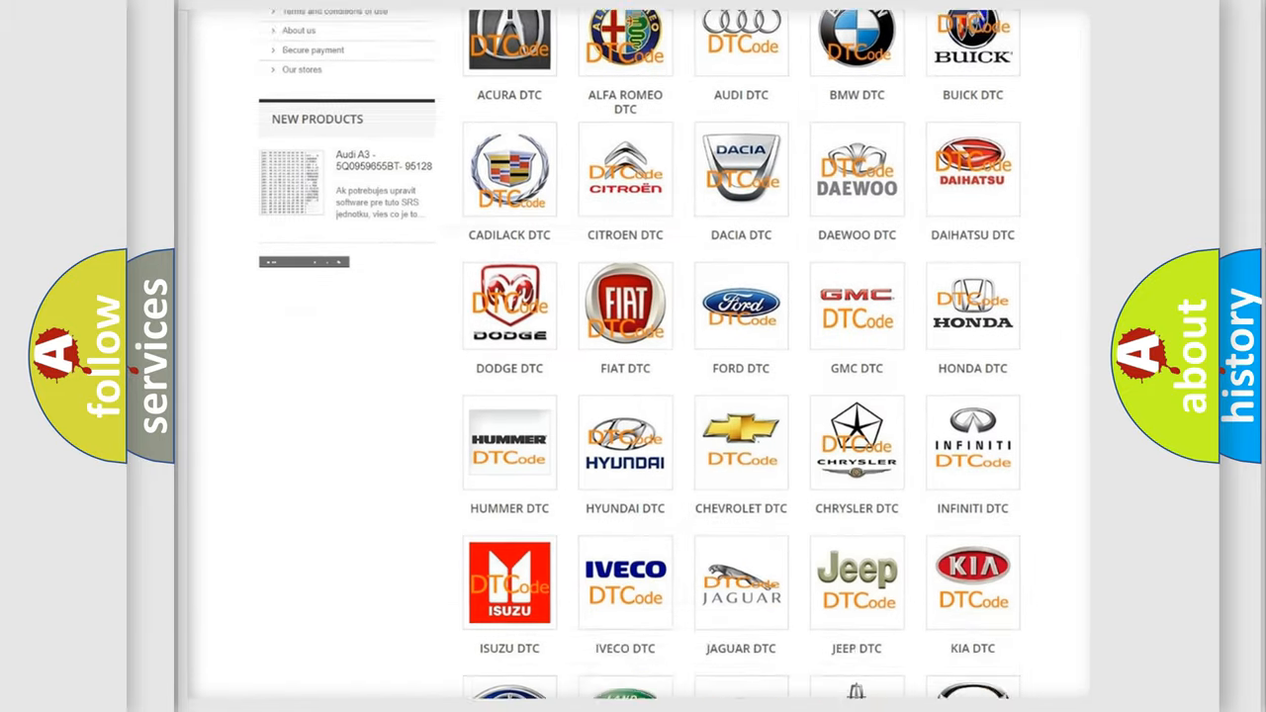
scroll(down, 3)
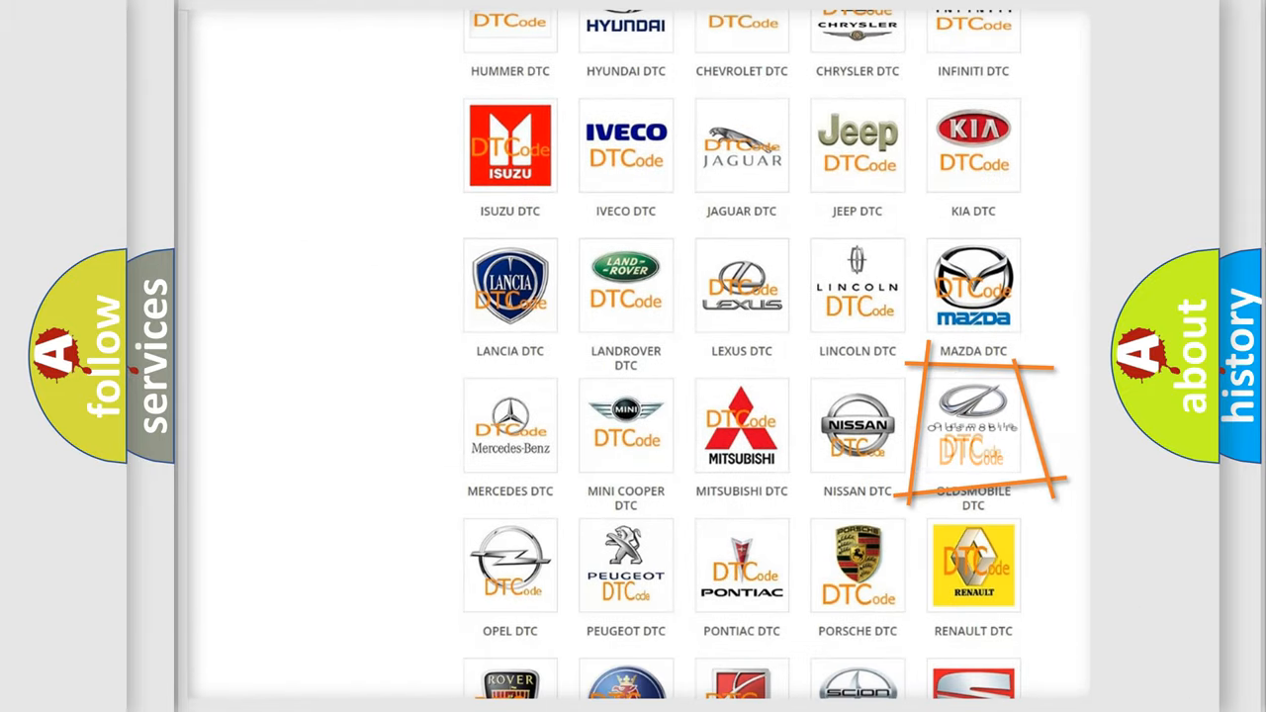